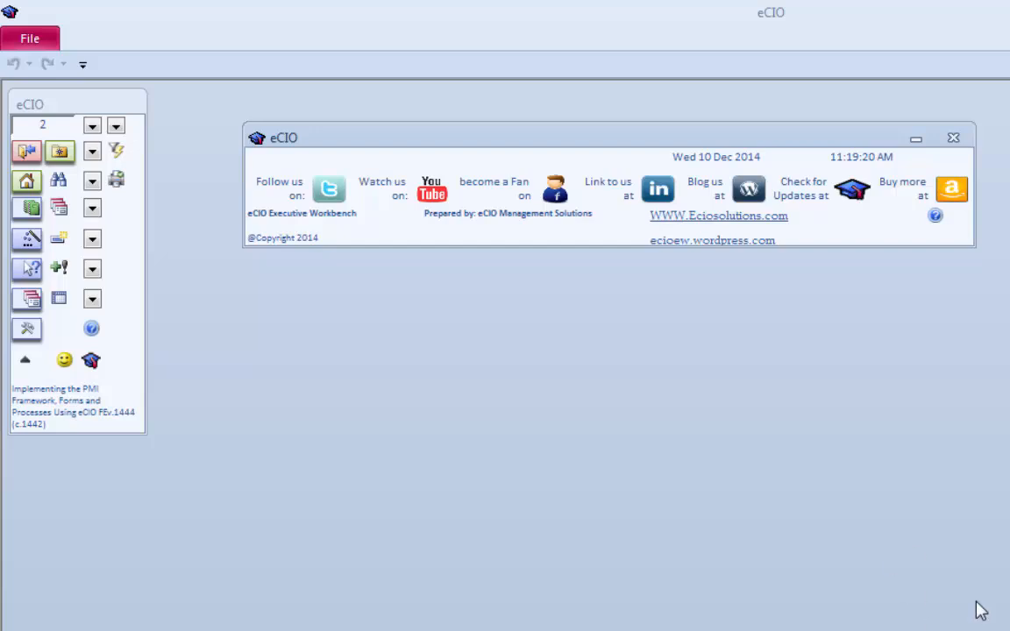
{"action": "mouse_move", "coordinate": [383, 519]}
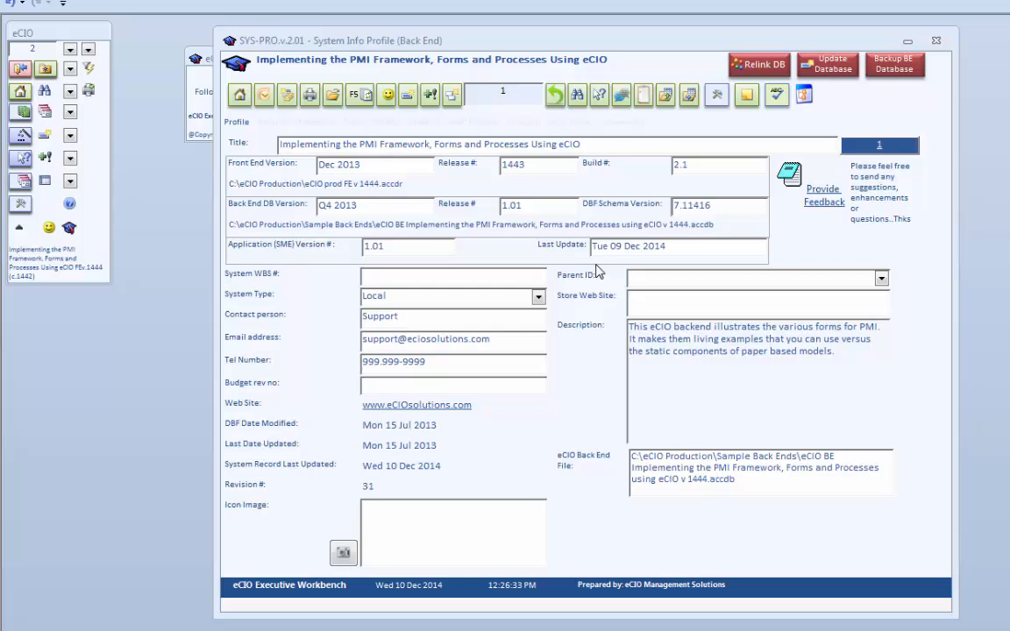
{"action": "mouse_move", "coordinate": [761, 65]}
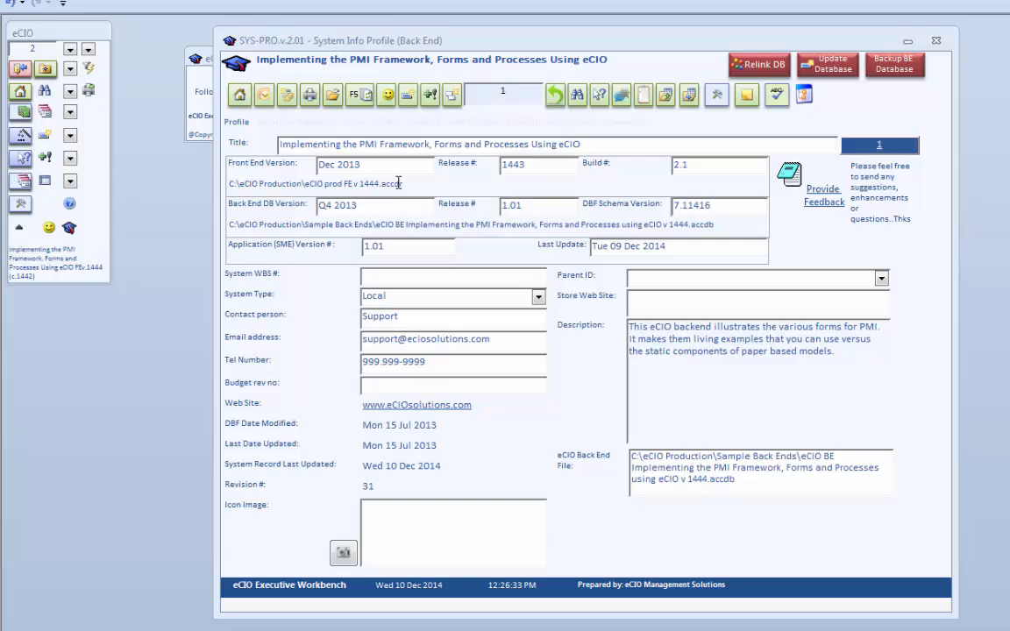
{"action": "mouse_move", "coordinate": [486, 366]}
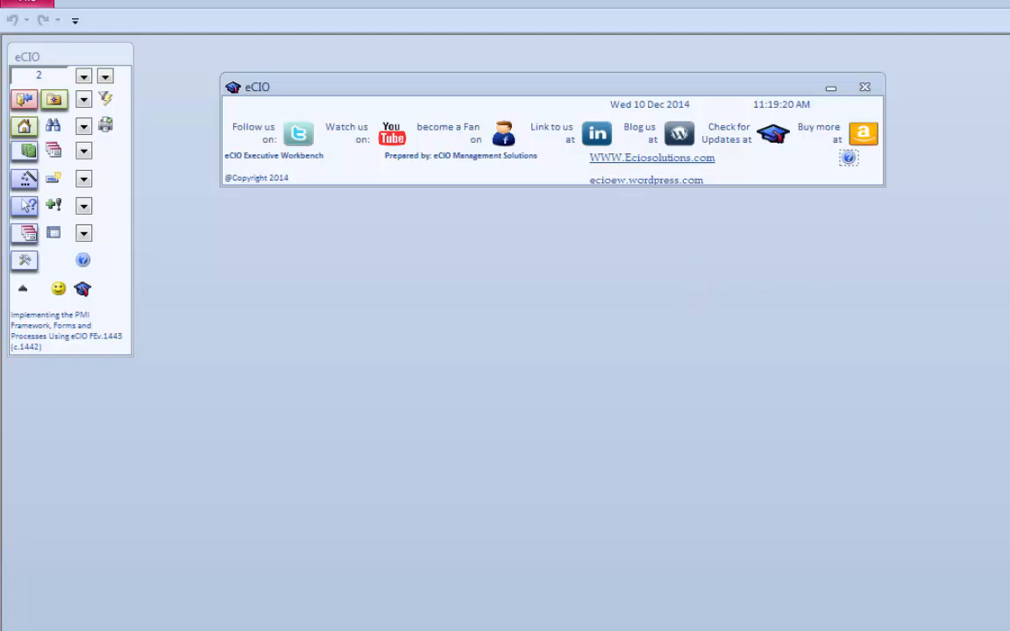
{"action": "mouse_move", "coordinate": [911, 312]}
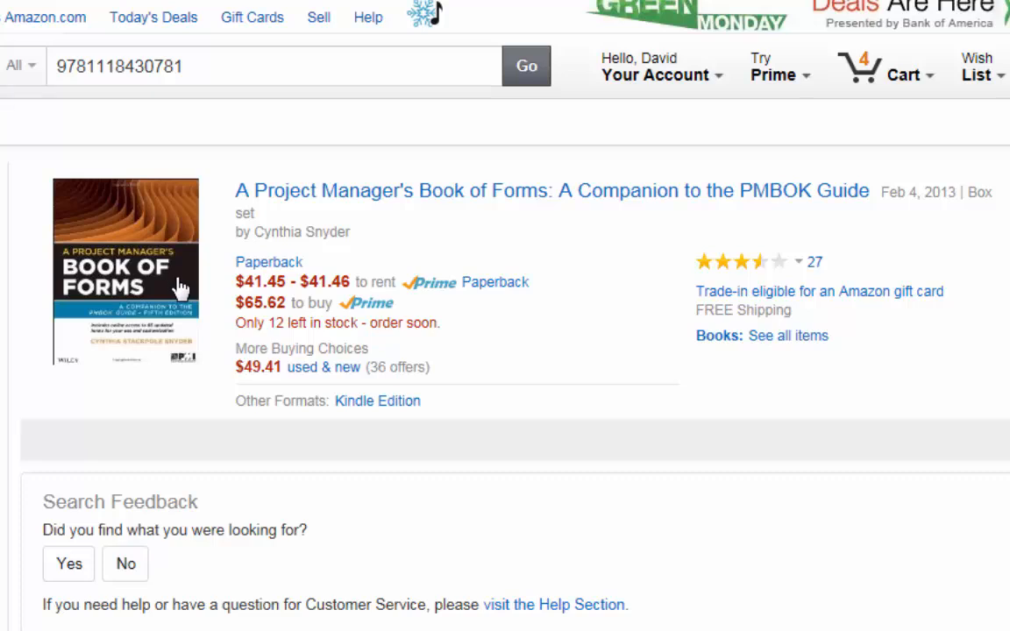
{"action": "mouse_move", "coordinate": [88, 244]}
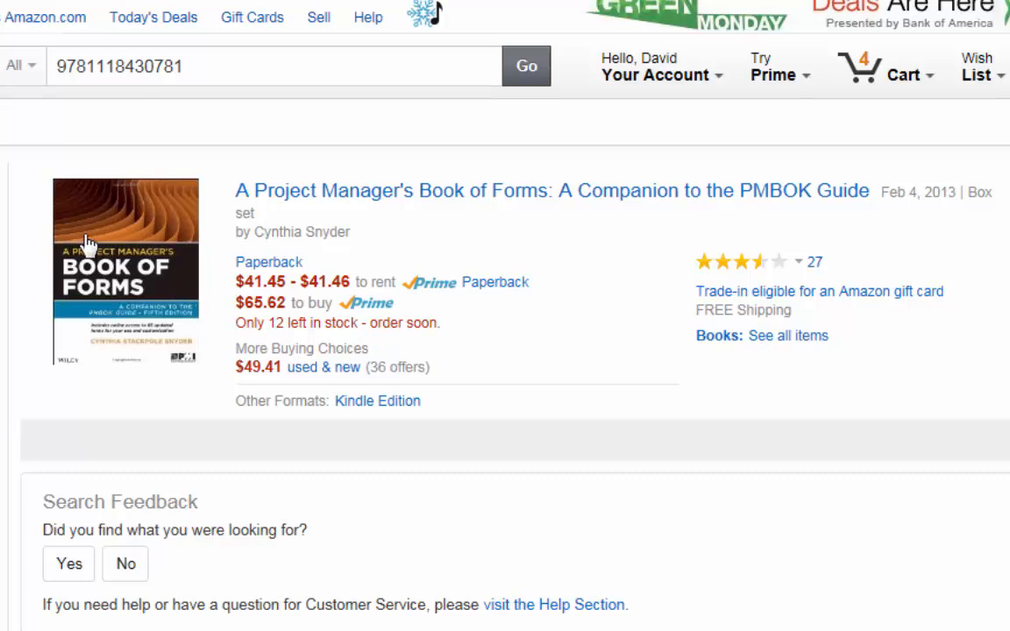
{"action": "mouse_move", "coordinate": [271, 368]}
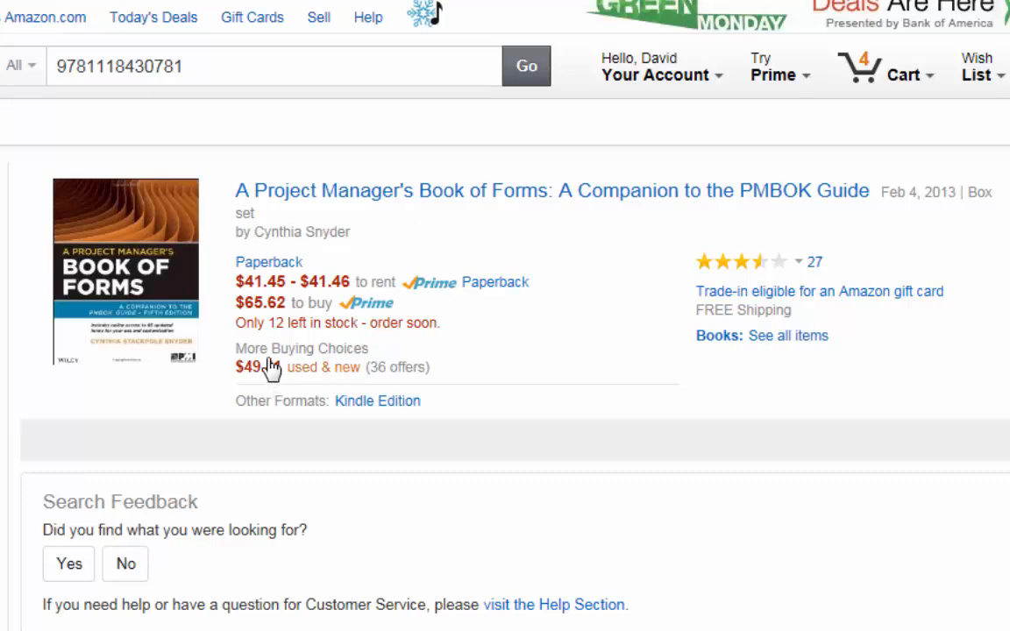
{"action": "mouse_move", "coordinate": [361, 418]}
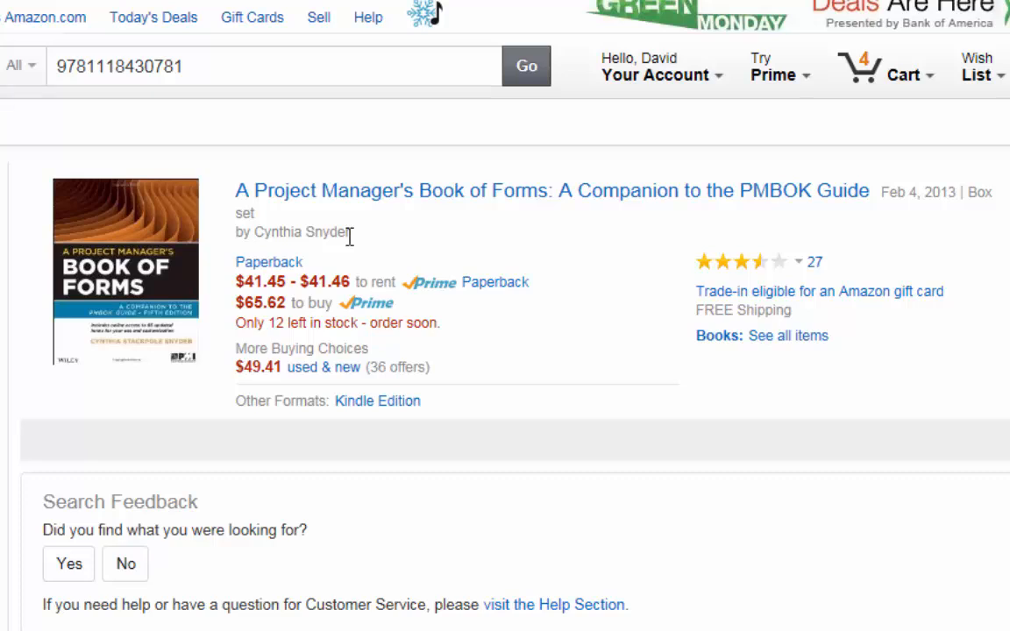
{"action": "mouse_move", "coordinate": [342, 256]}
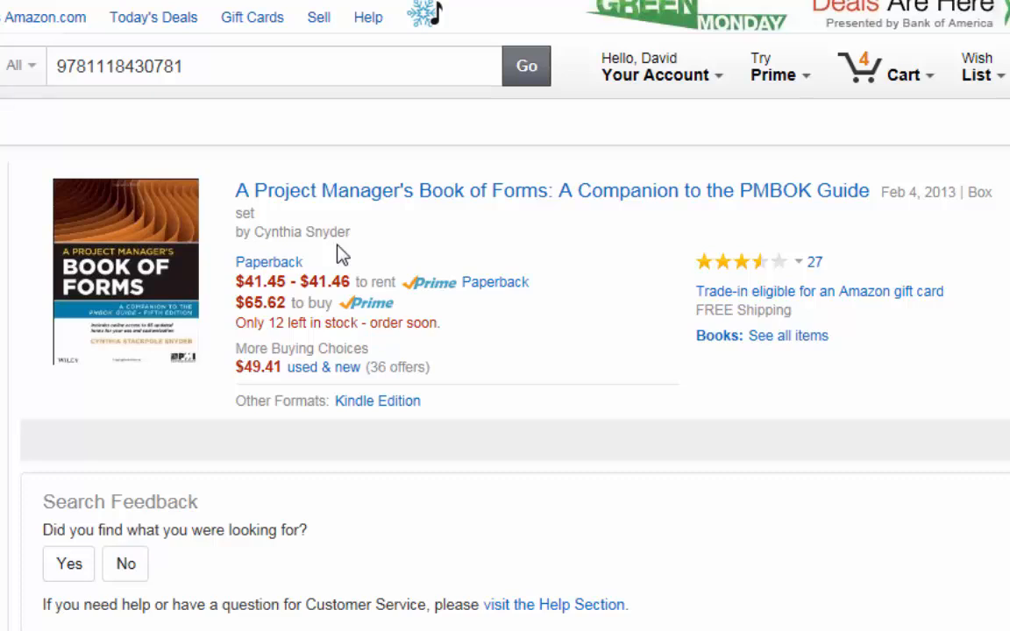
{"action": "mouse_move", "coordinate": [326, 242]}
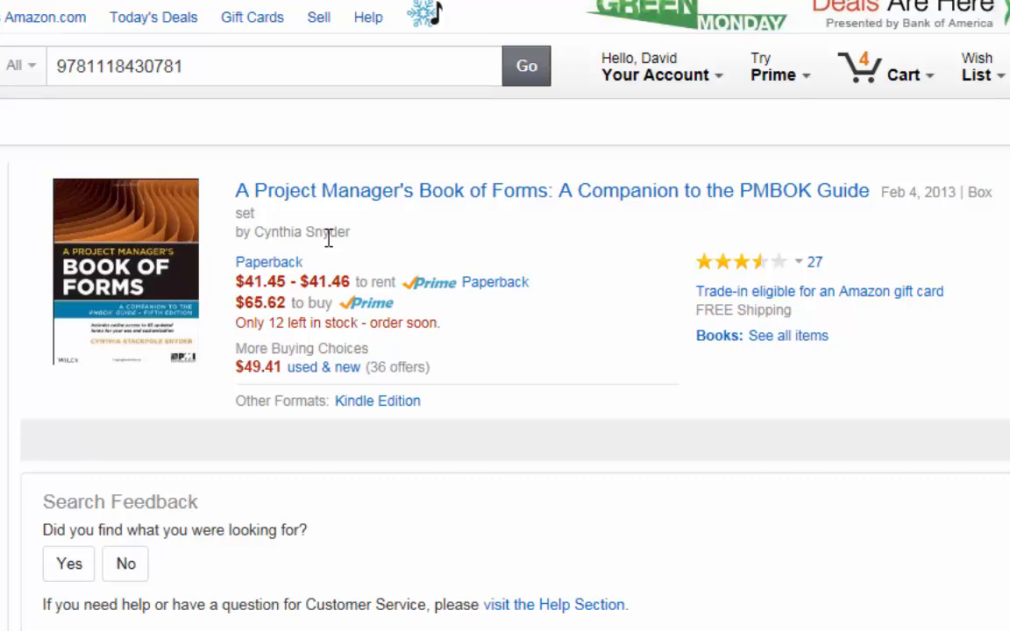
{"action": "mouse_move", "coordinate": [407, 179]}
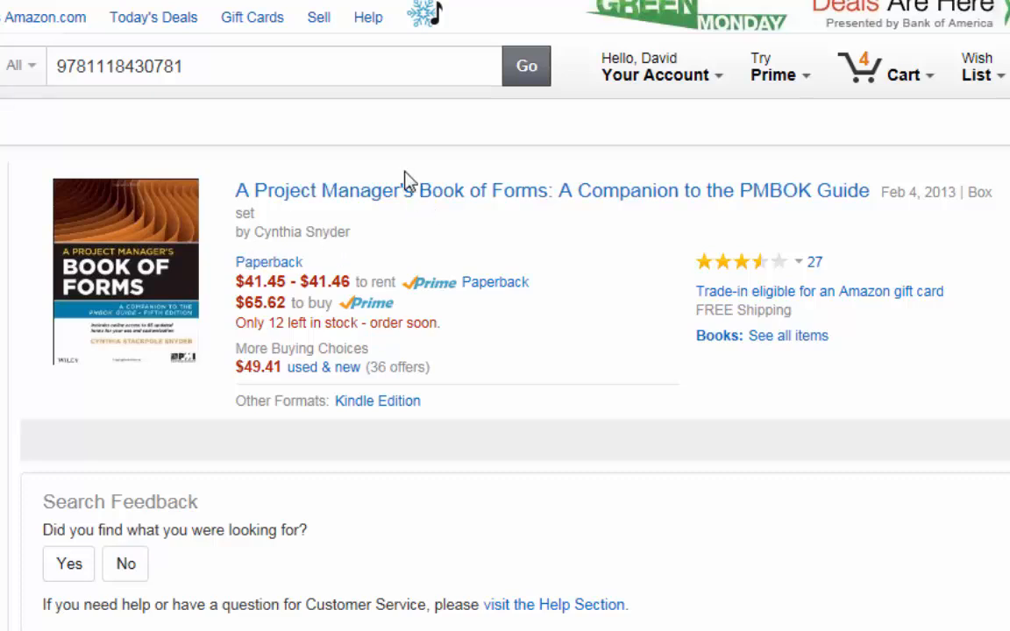
{"action": "mouse_move", "coordinate": [445, 261]}
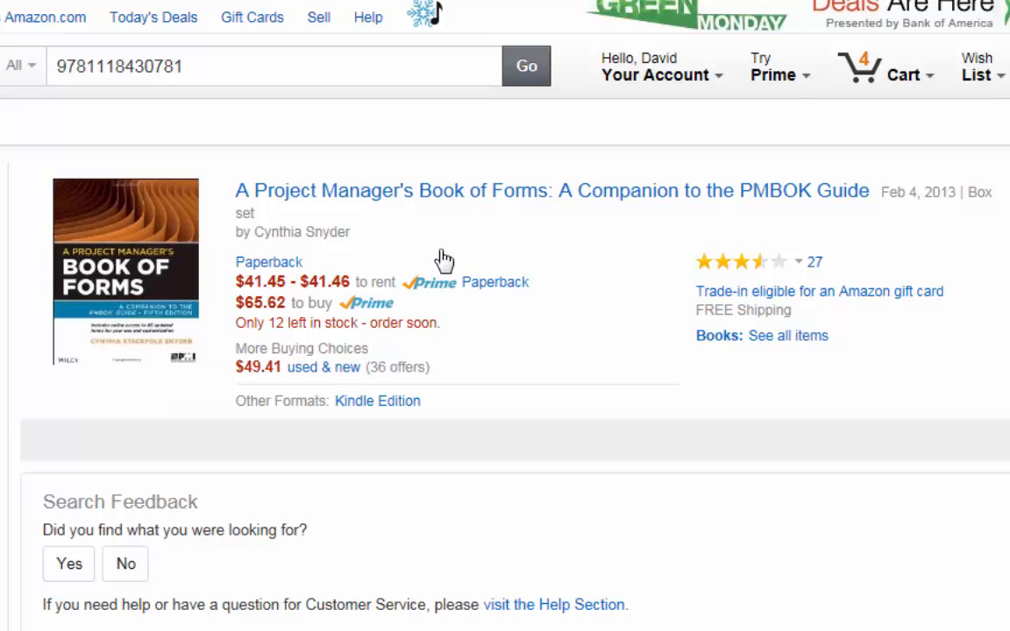
{"action": "mouse_move", "coordinate": [445, 260]}
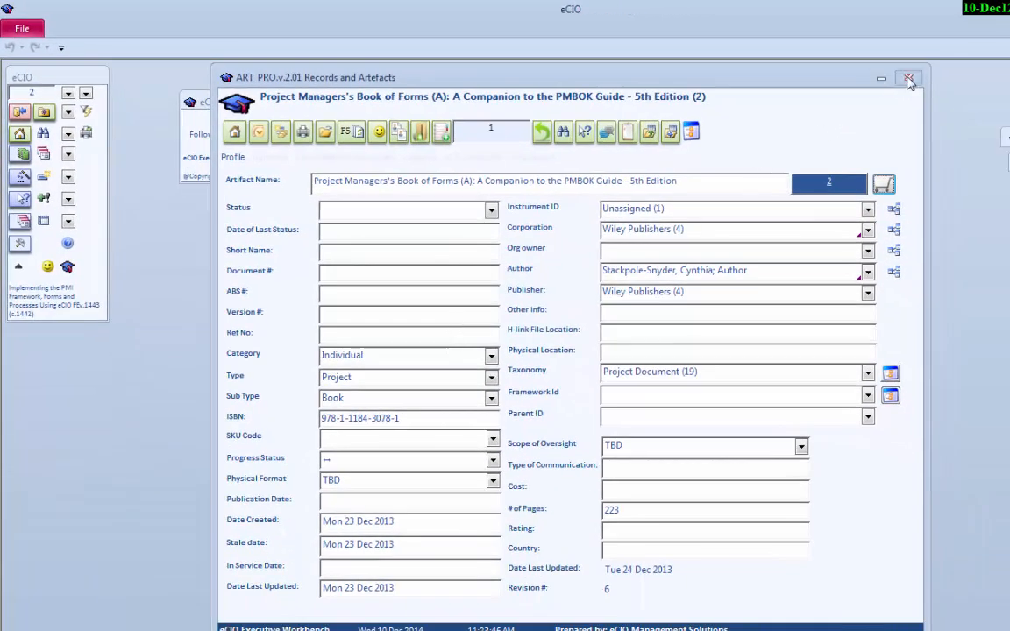
Close the artefact record for the Project Manager's Book of Forms 5th Edition
{"action": "left_click", "coordinate": [908, 77]}
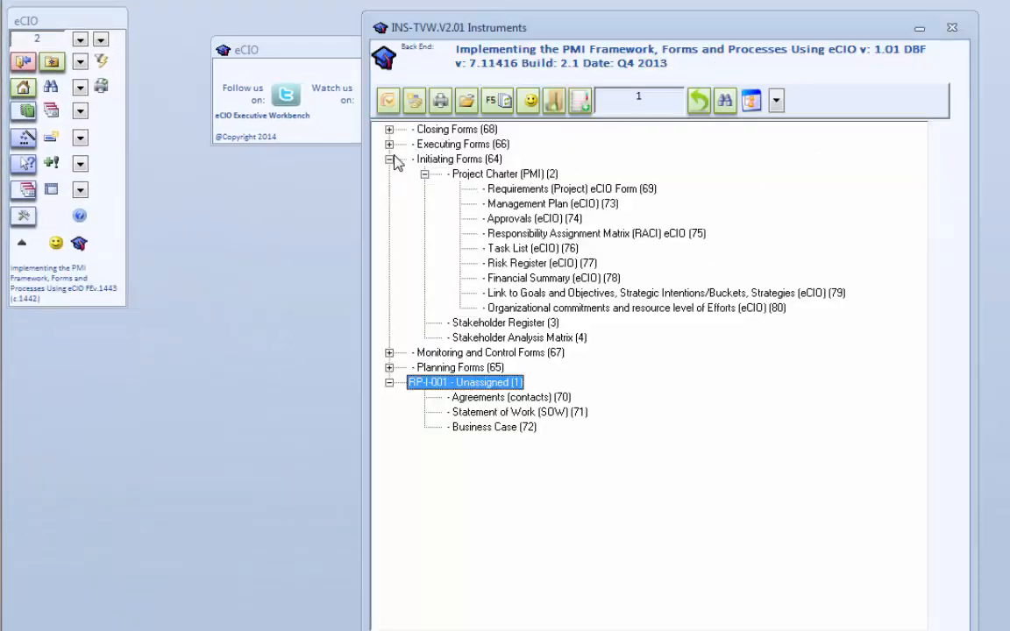
{"action": "mouse_move", "coordinate": [377, 163]}
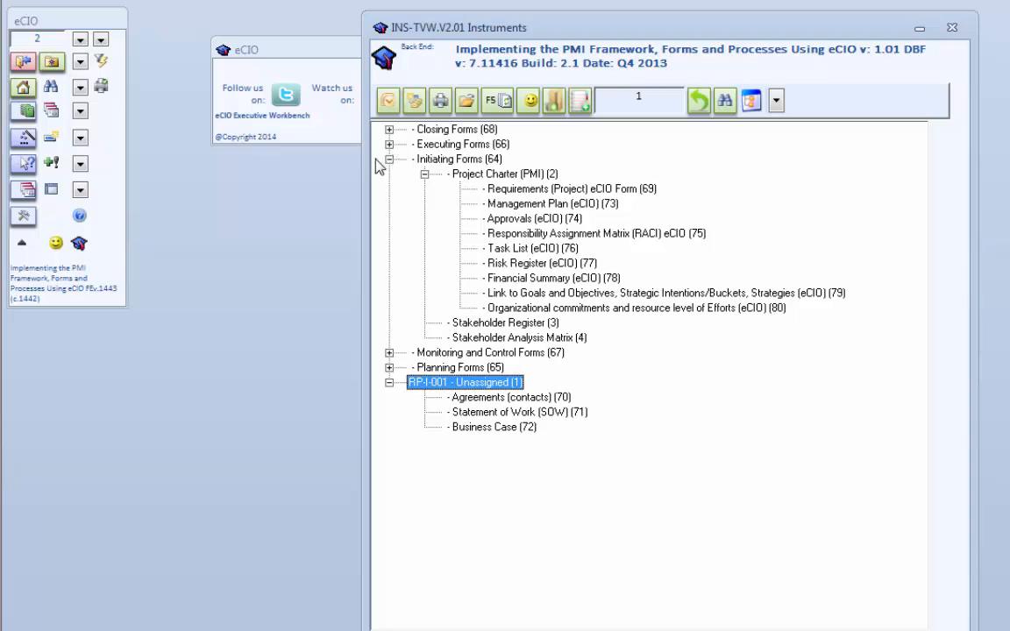
{"action": "mouse_move", "coordinate": [580, 263]}
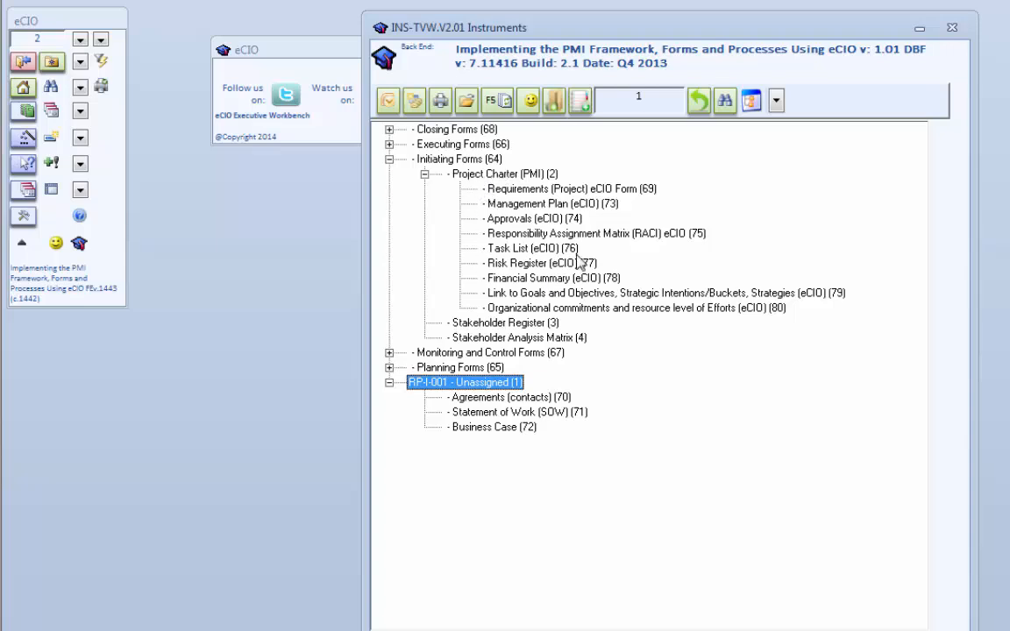
Collapse the Initiating Forms group, leaving Agreements, Statement of Work and Business Case showing
{"action": "left_click", "coordinate": [389, 157]}
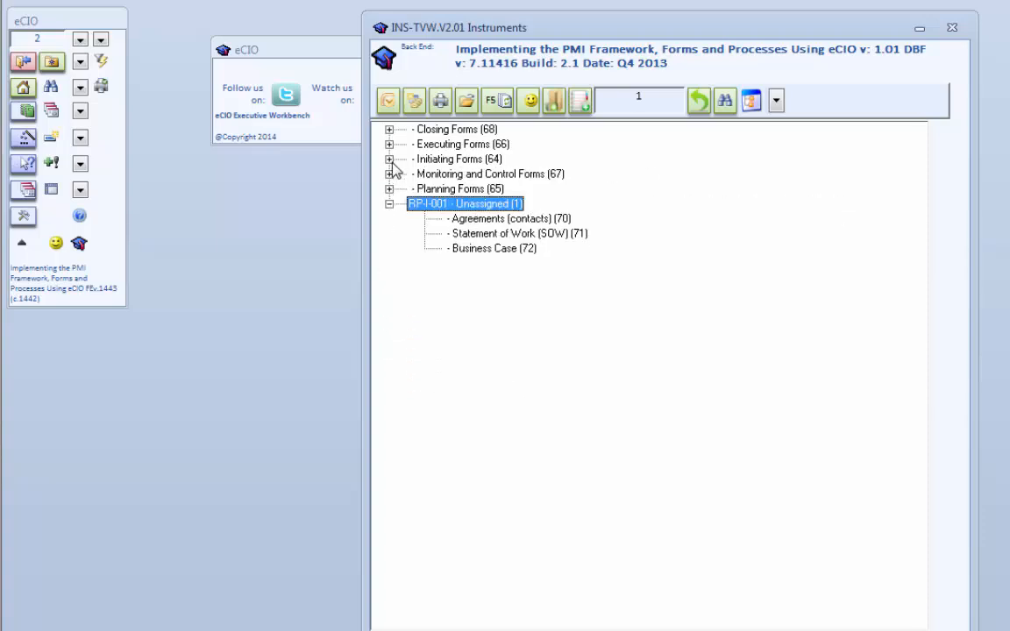
{"action": "mouse_move", "coordinate": [392, 195]}
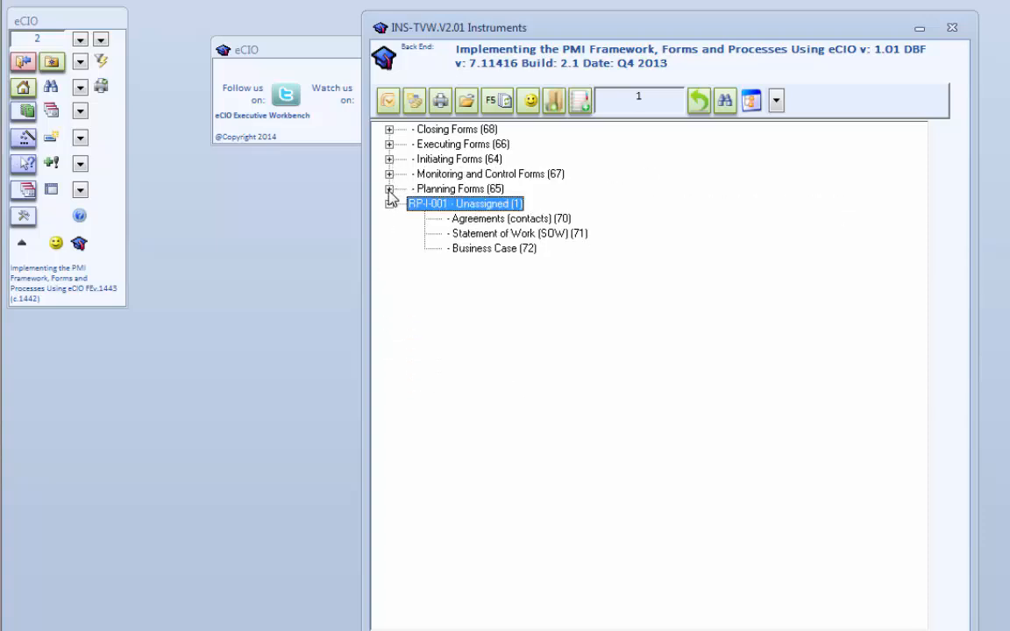
Expand Planning Forms (65), look through its forms, then collapse it to the top-level groups
{"action": "left_click", "coordinate": [389, 190]}
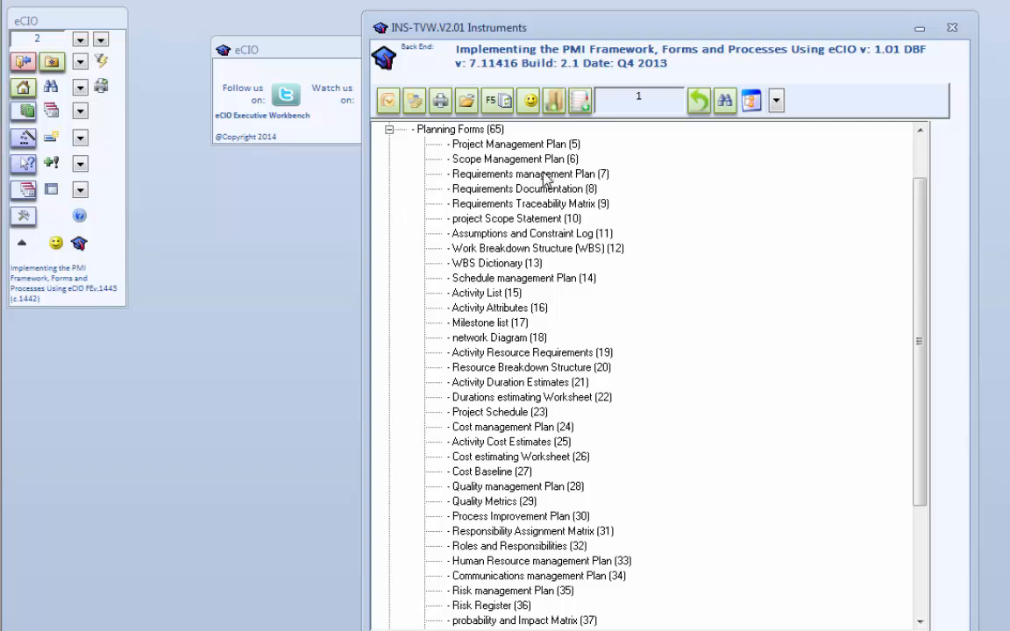
{"action": "scroll", "scroll_direction": "down", "scroll_amount": 3}
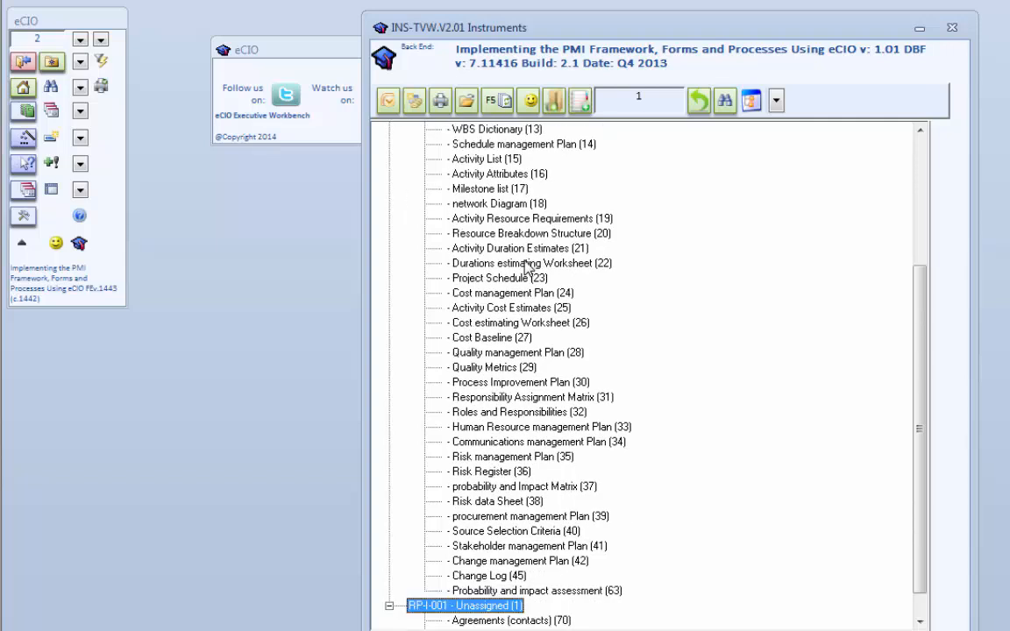
{"action": "mouse_move", "coordinate": [441, 233]}
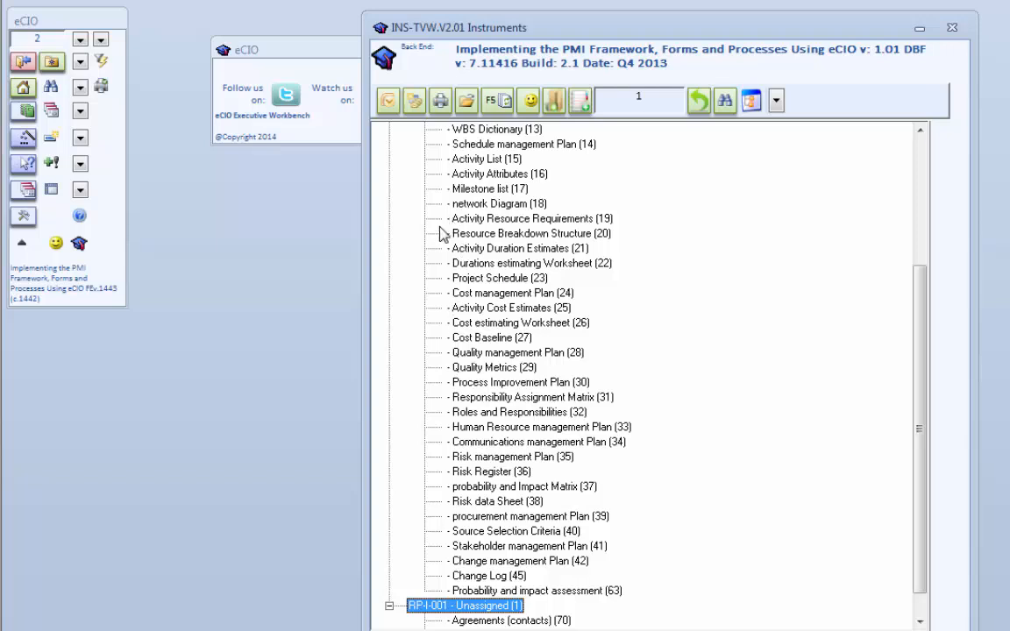
{"action": "scroll", "scroll_direction": "up", "scroll_amount": 3}
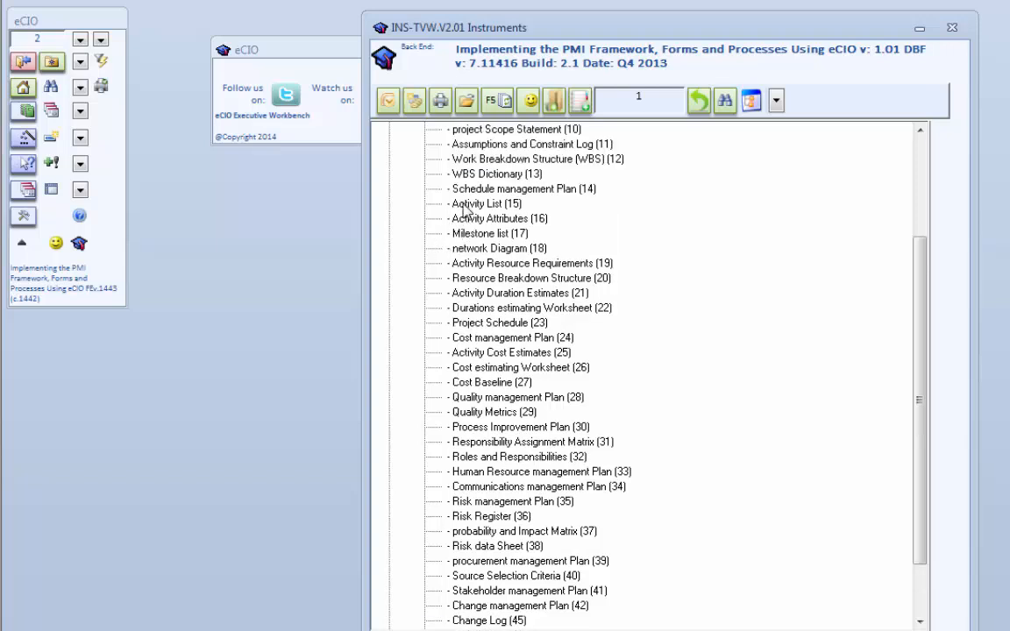
{"action": "mouse_move", "coordinate": [500, 214]}
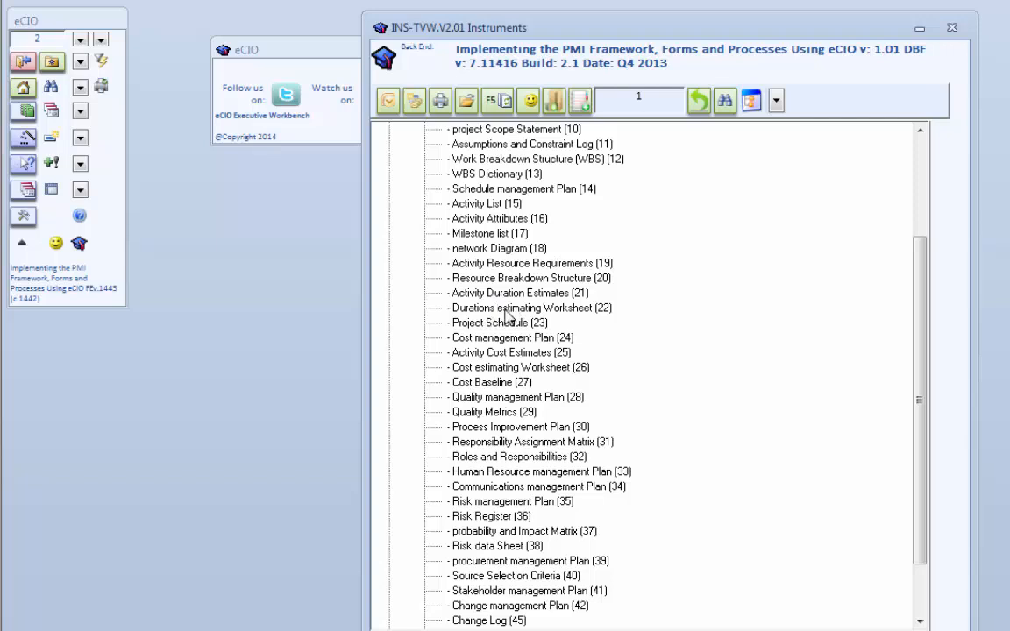
{"action": "scroll", "scroll_direction": "up", "scroll_amount": 3}
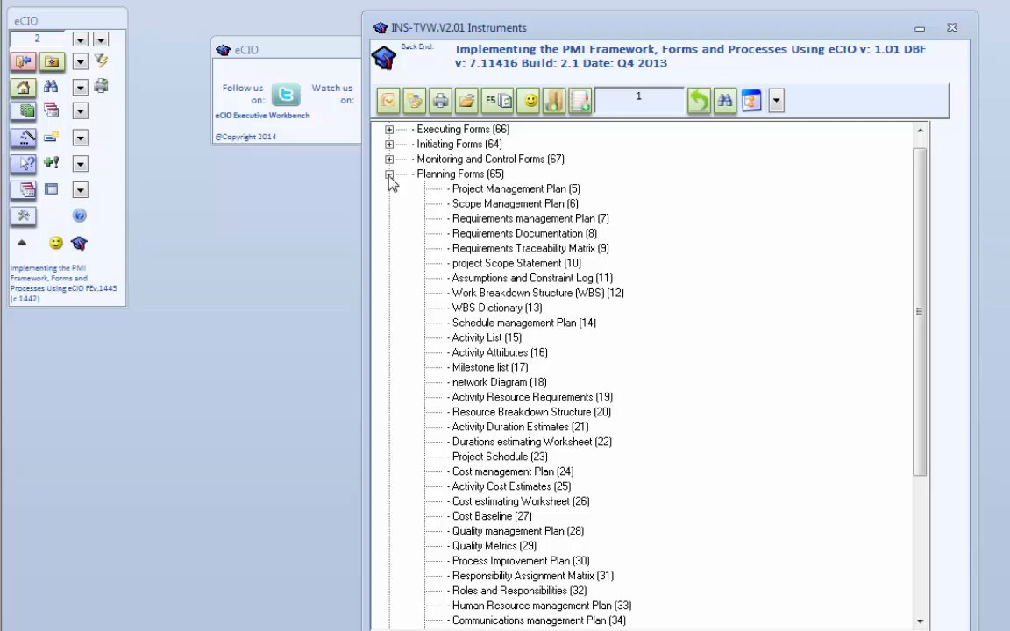
{"action": "mouse_move", "coordinate": [389, 184]}
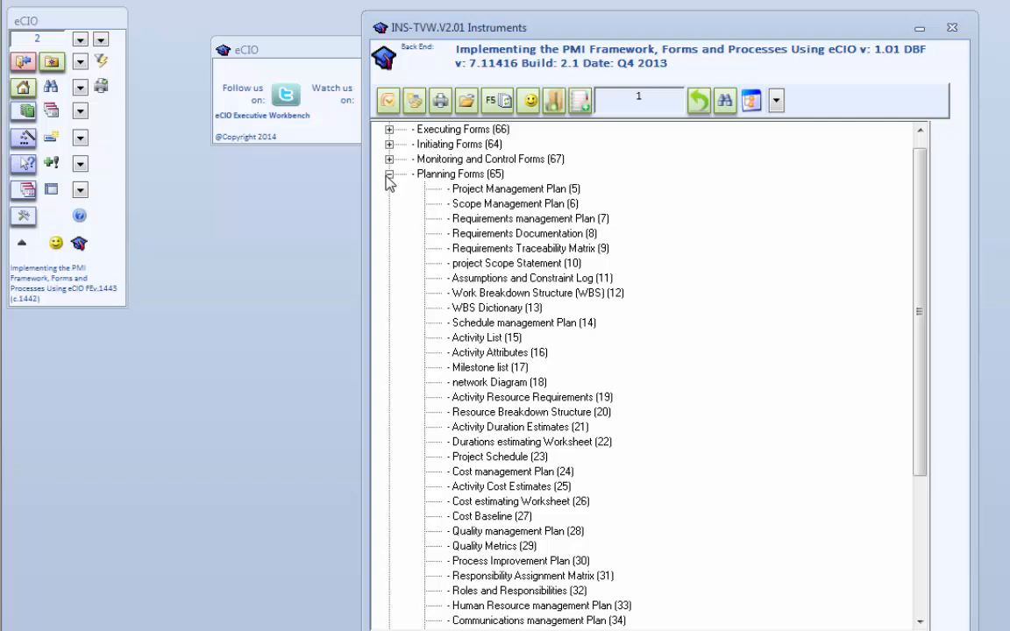
{"action": "left_click", "coordinate": [389, 174]}
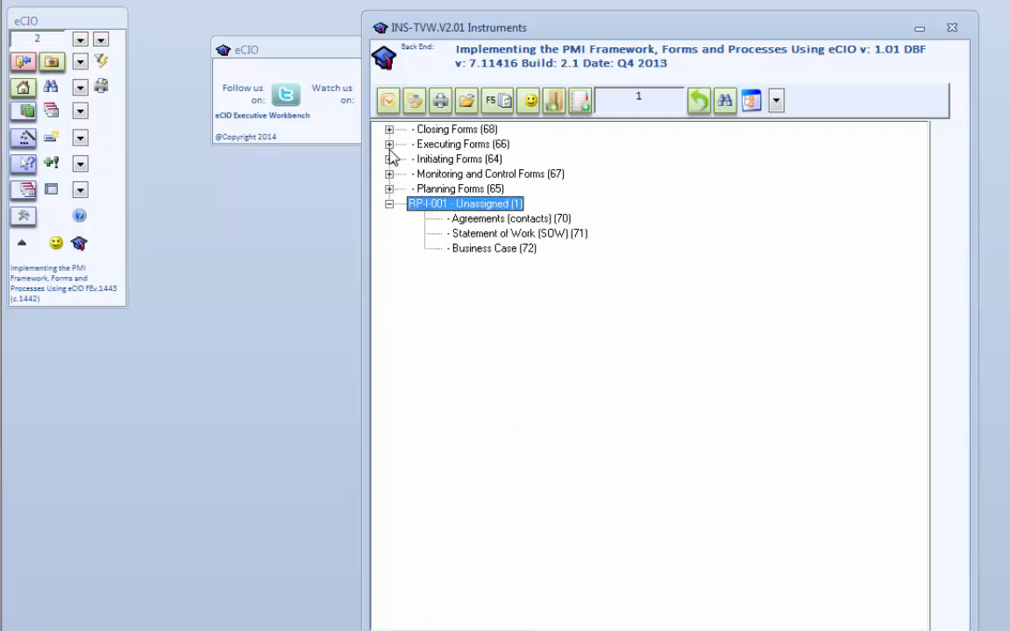
Peek into Executing Forms, expand Monitoring and Control Forms (67), then close the Instruments window
{"action": "left_click", "coordinate": [389, 144]}
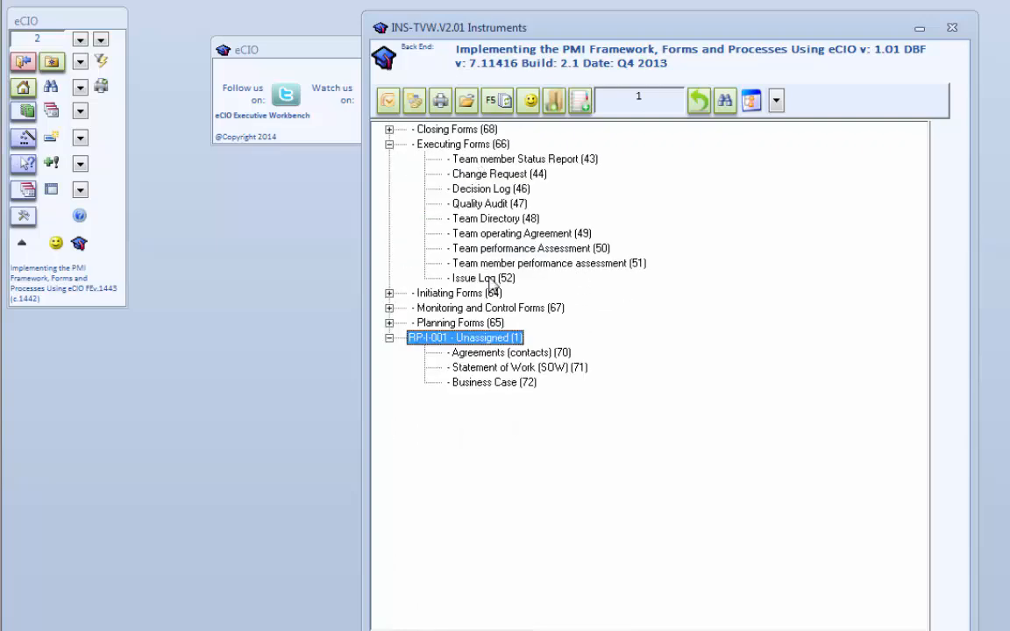
{"action": "mouse_move", "coordinate": [392, 169]}
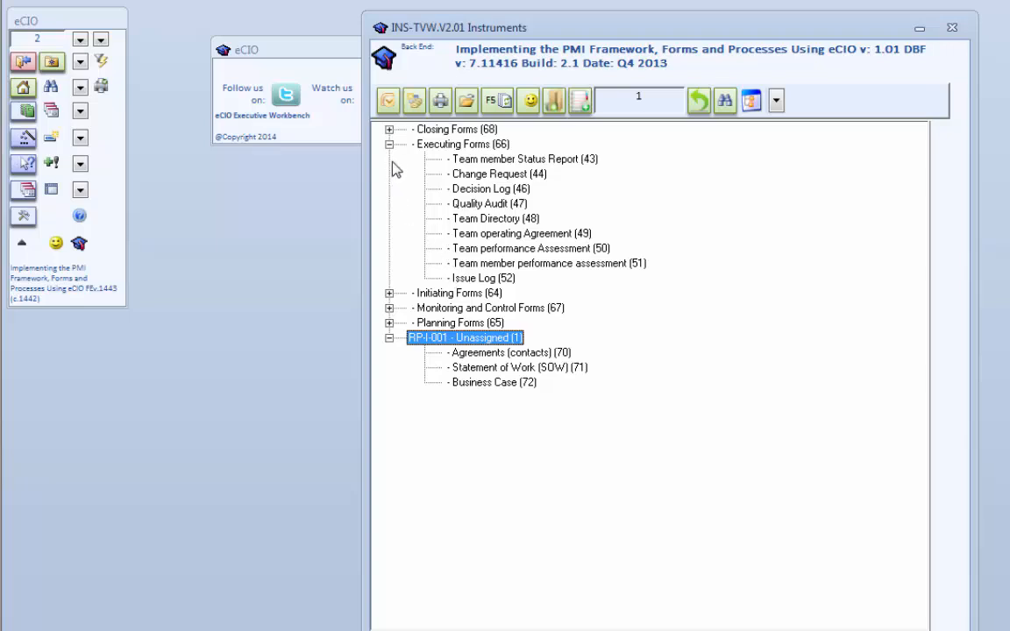
{"action": "left_click", "coordinate": [389, 143]}
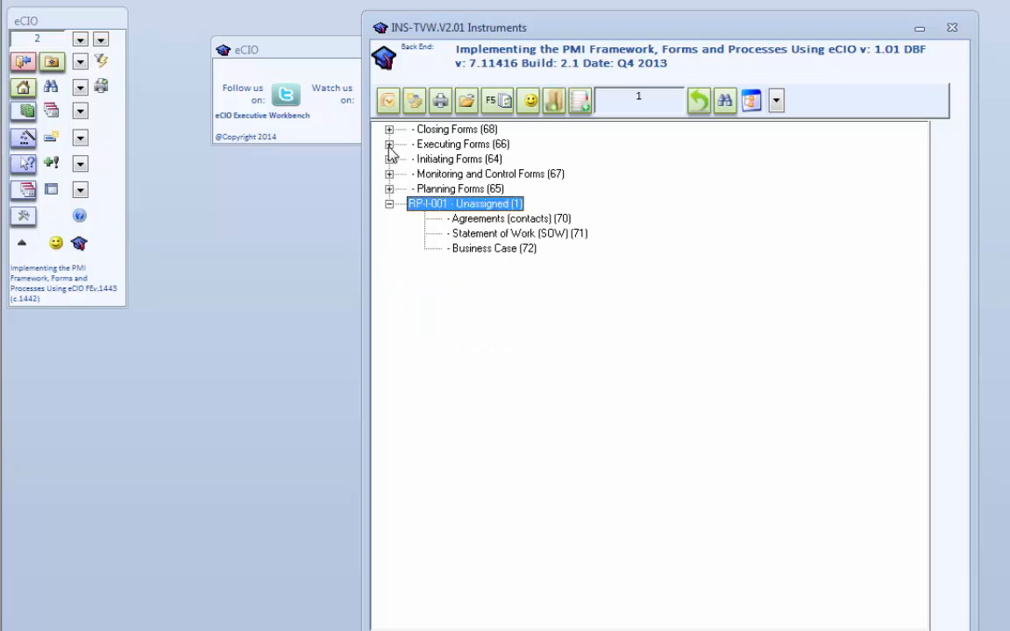
{"action": "left_click", "coordinate": [389, 173]}
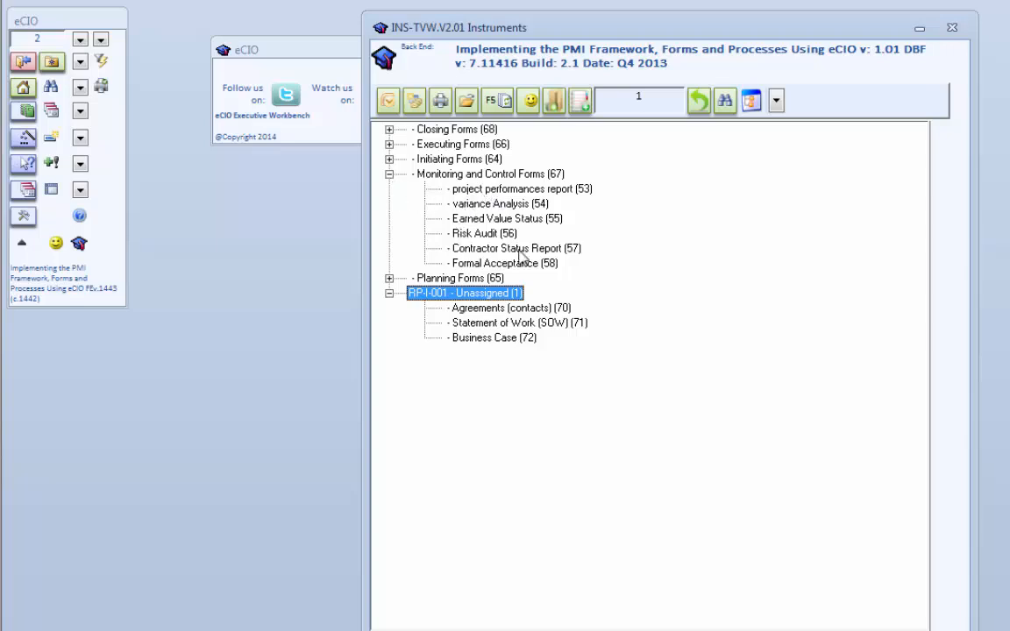
{"action": "mouse_move", "coordinate": [447, 225]}
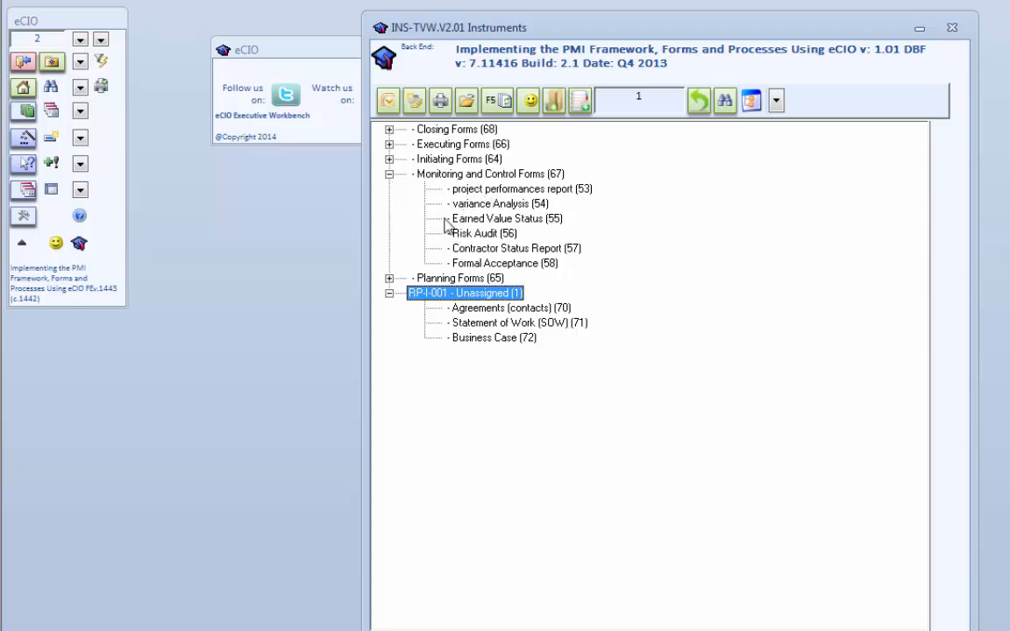
{"action": "mouse_move", "coordinate": [440, 256]}
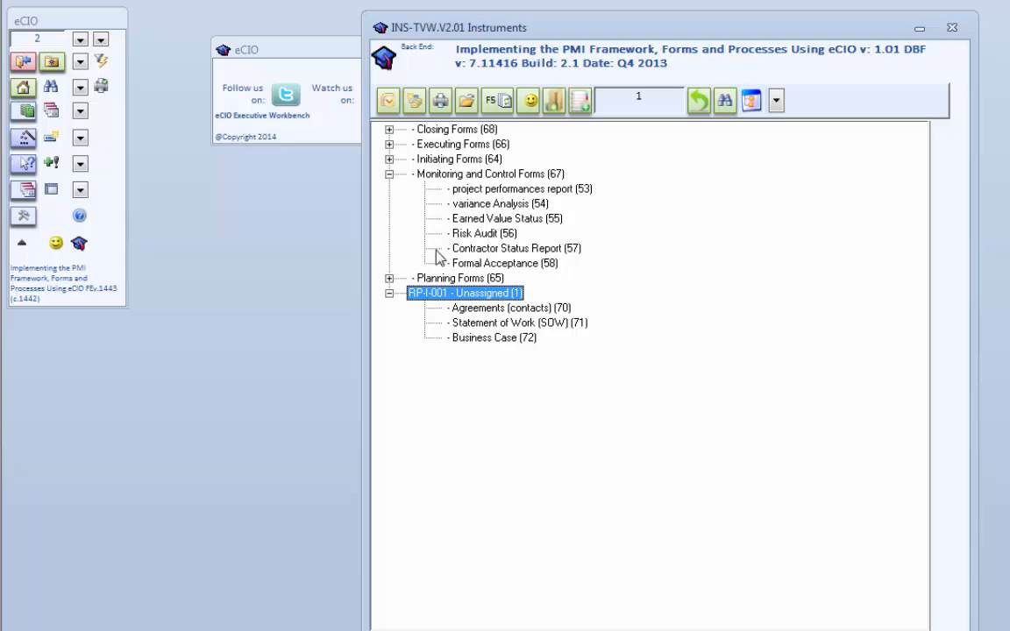
{"action": "mouse_move", "coordinate": [431, 242]}
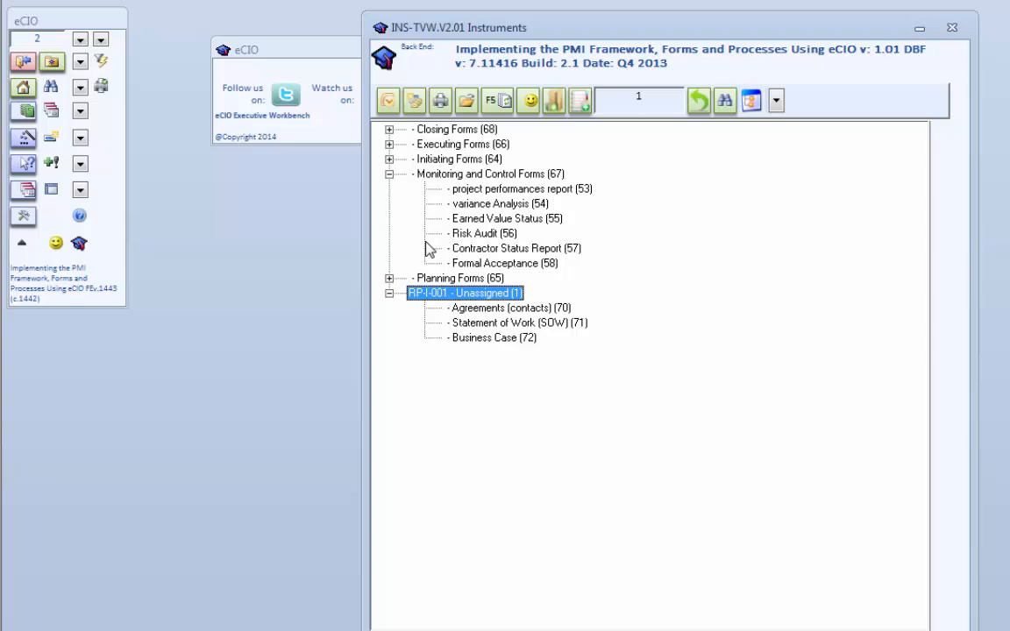
{"action": "mouse_move", "coordinate": [664, 189]}
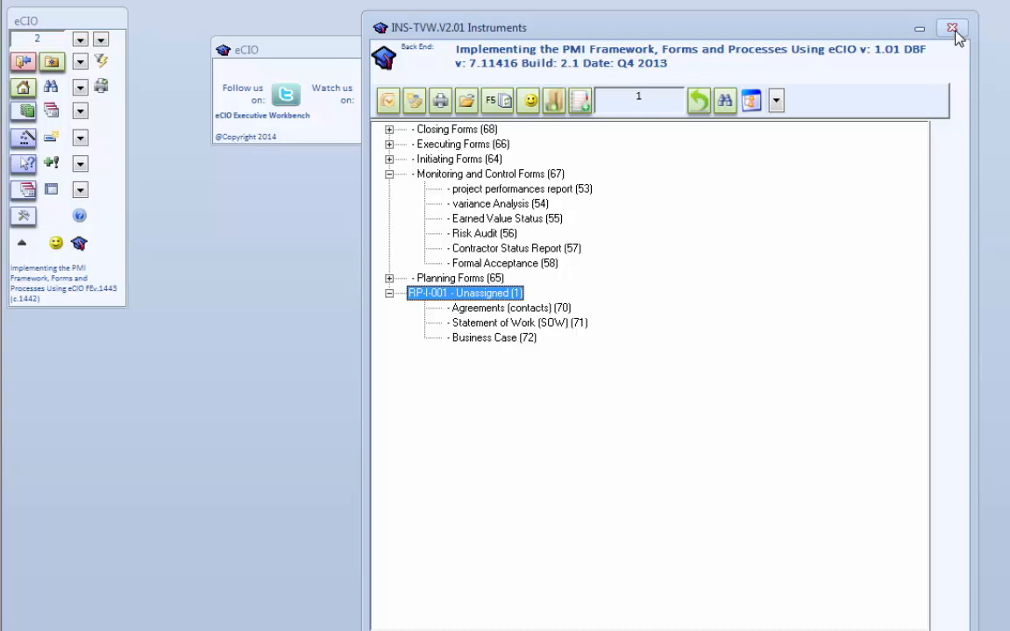
{"action": "left_click", "coordinate": [952, 28]}
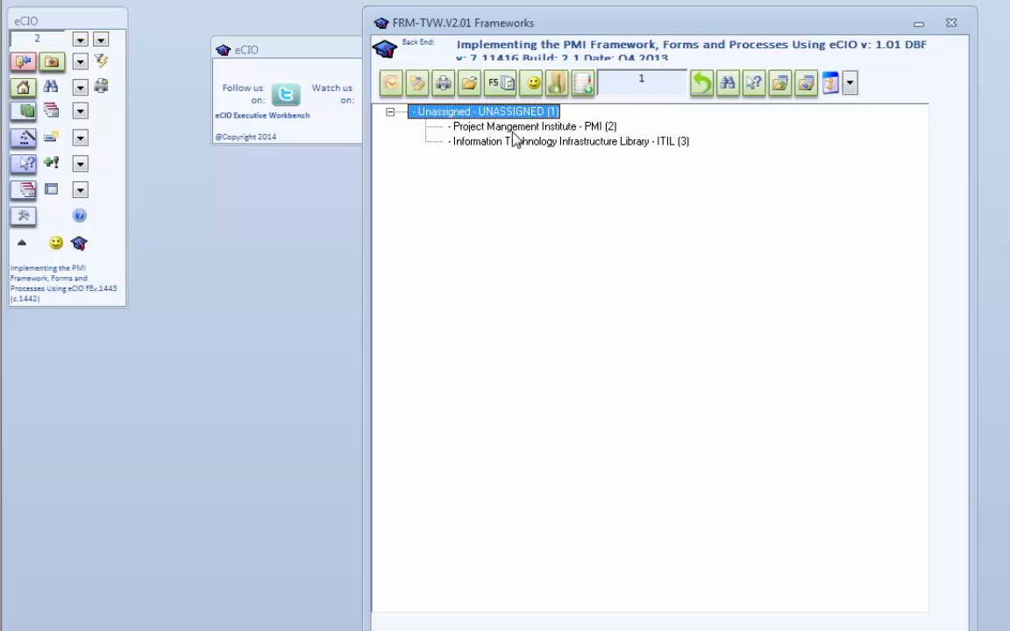
{"action": "mouse_move", "coordinate": [571, 182]}
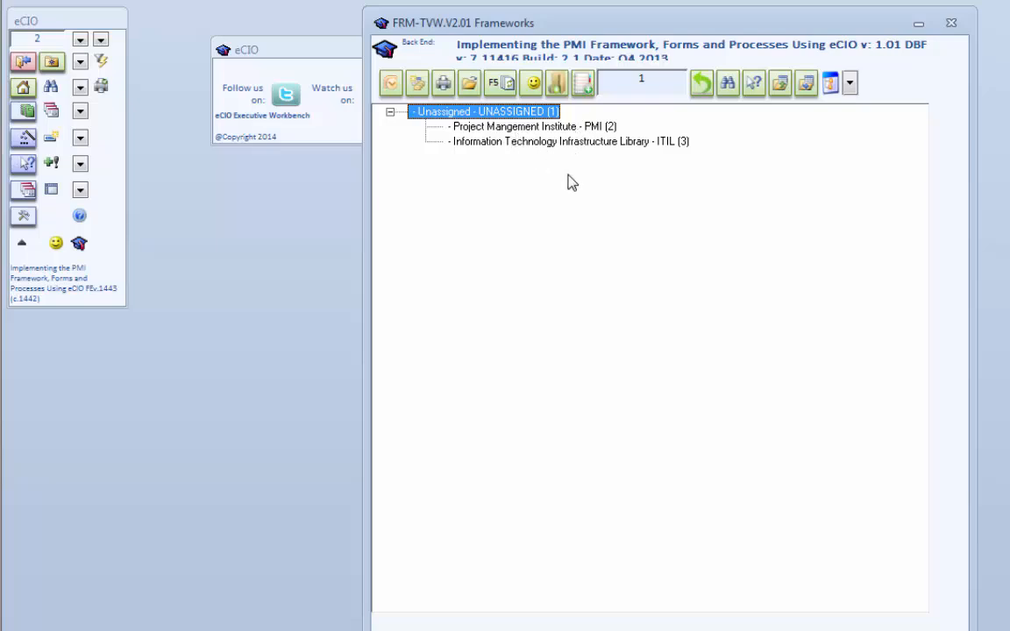
{"action": "mouse_move", "coordinate": [543, 270]}
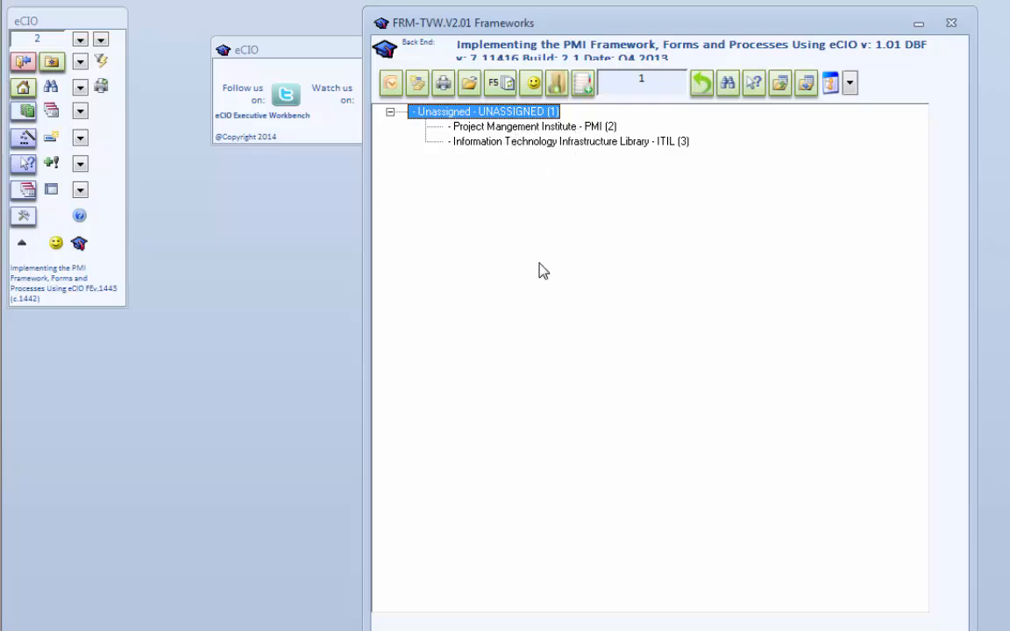
{"action": "mouse_move", "coordinate": [453, 239]}
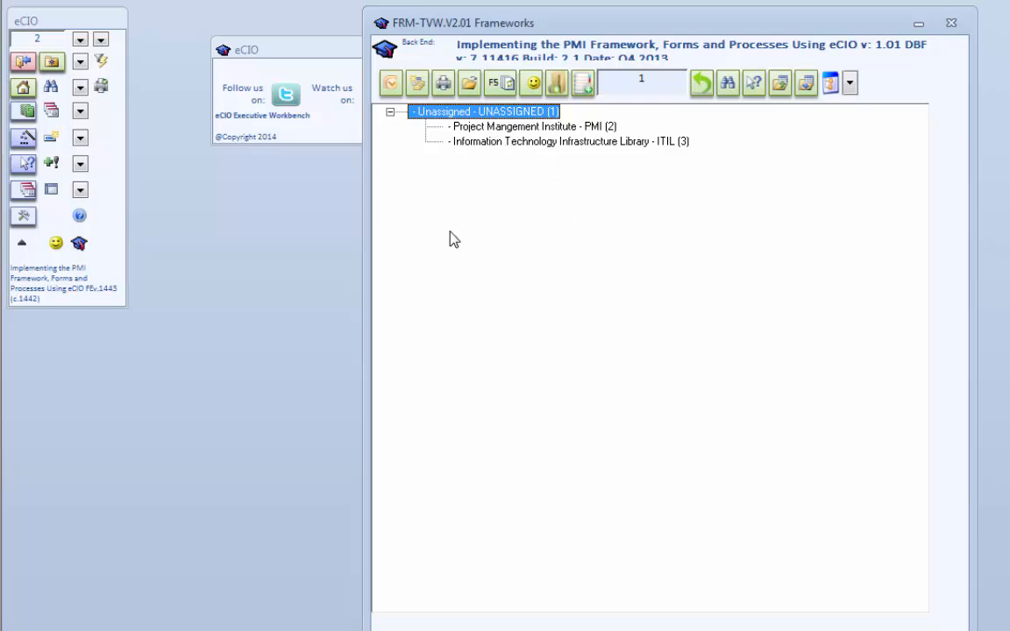
{"action": "mouse_move", "coordinate": [442, 276]}
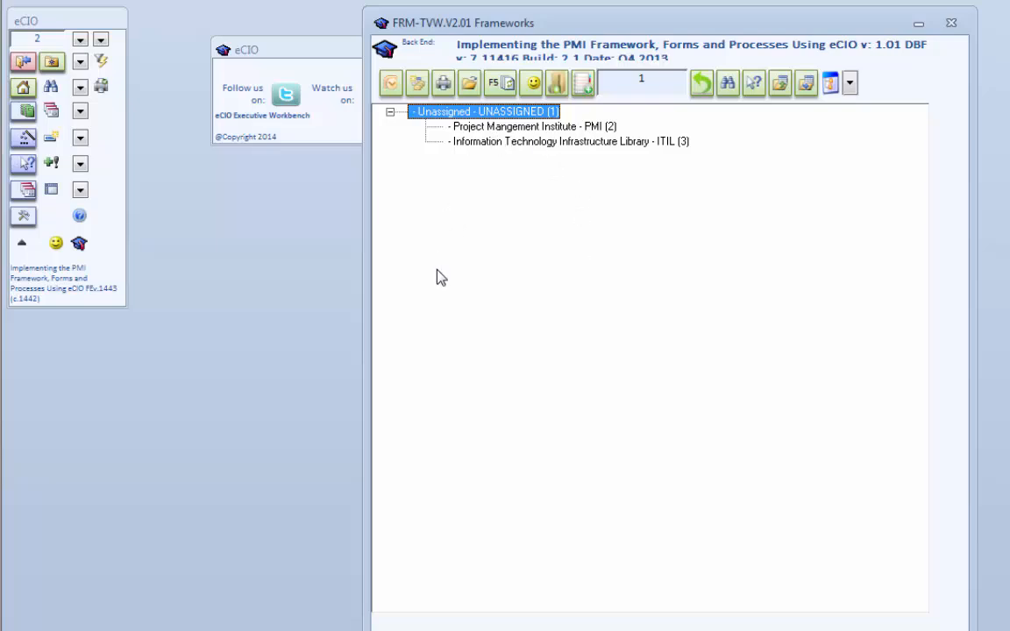